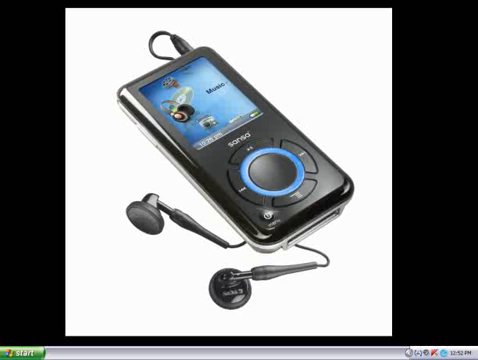
# Step: Launch Sansa Media Converter from the Windows XP Start menu
pyautogui.click(20, 352)
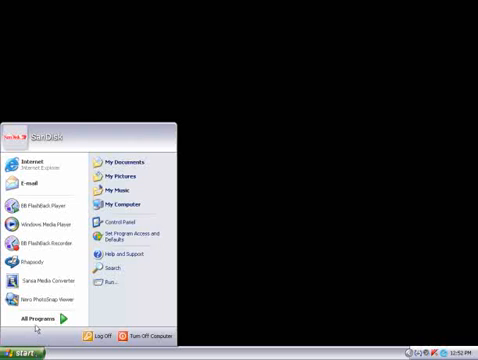
pyautogui.click(40, 318)
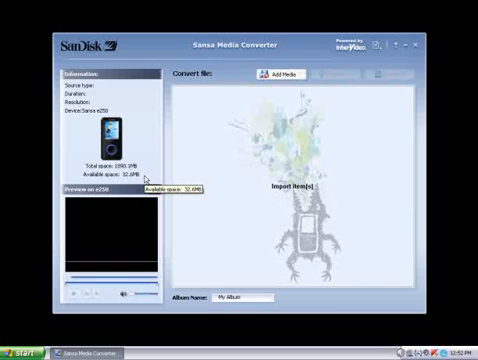
pyautogui.moveTo(210, 184)
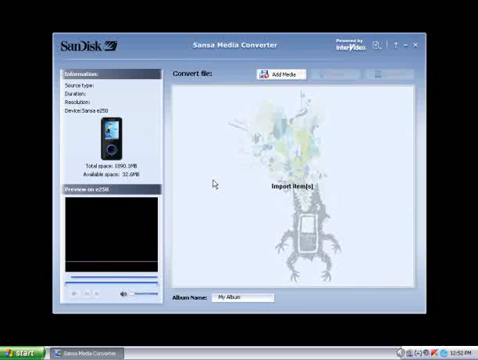
pyautogui.moveTo(298, 111)
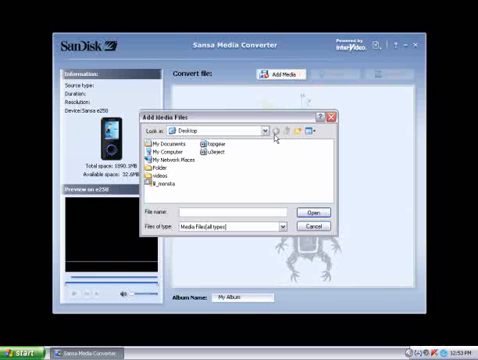
# Step: Select the 26-second WMV video in Add Media Files to queue it for conversion
pyautogui.click(218, 157)
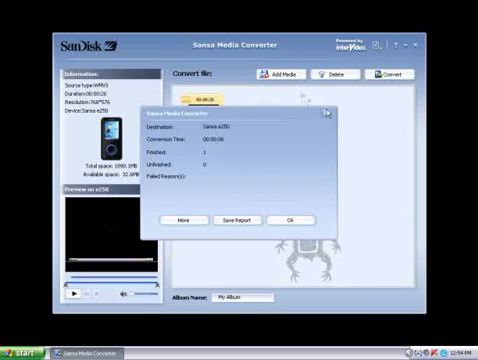
pyautogui.moveTo(310, 115)
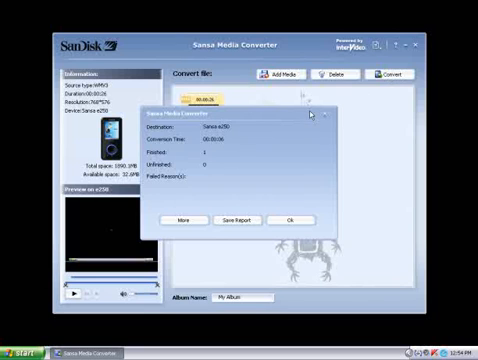